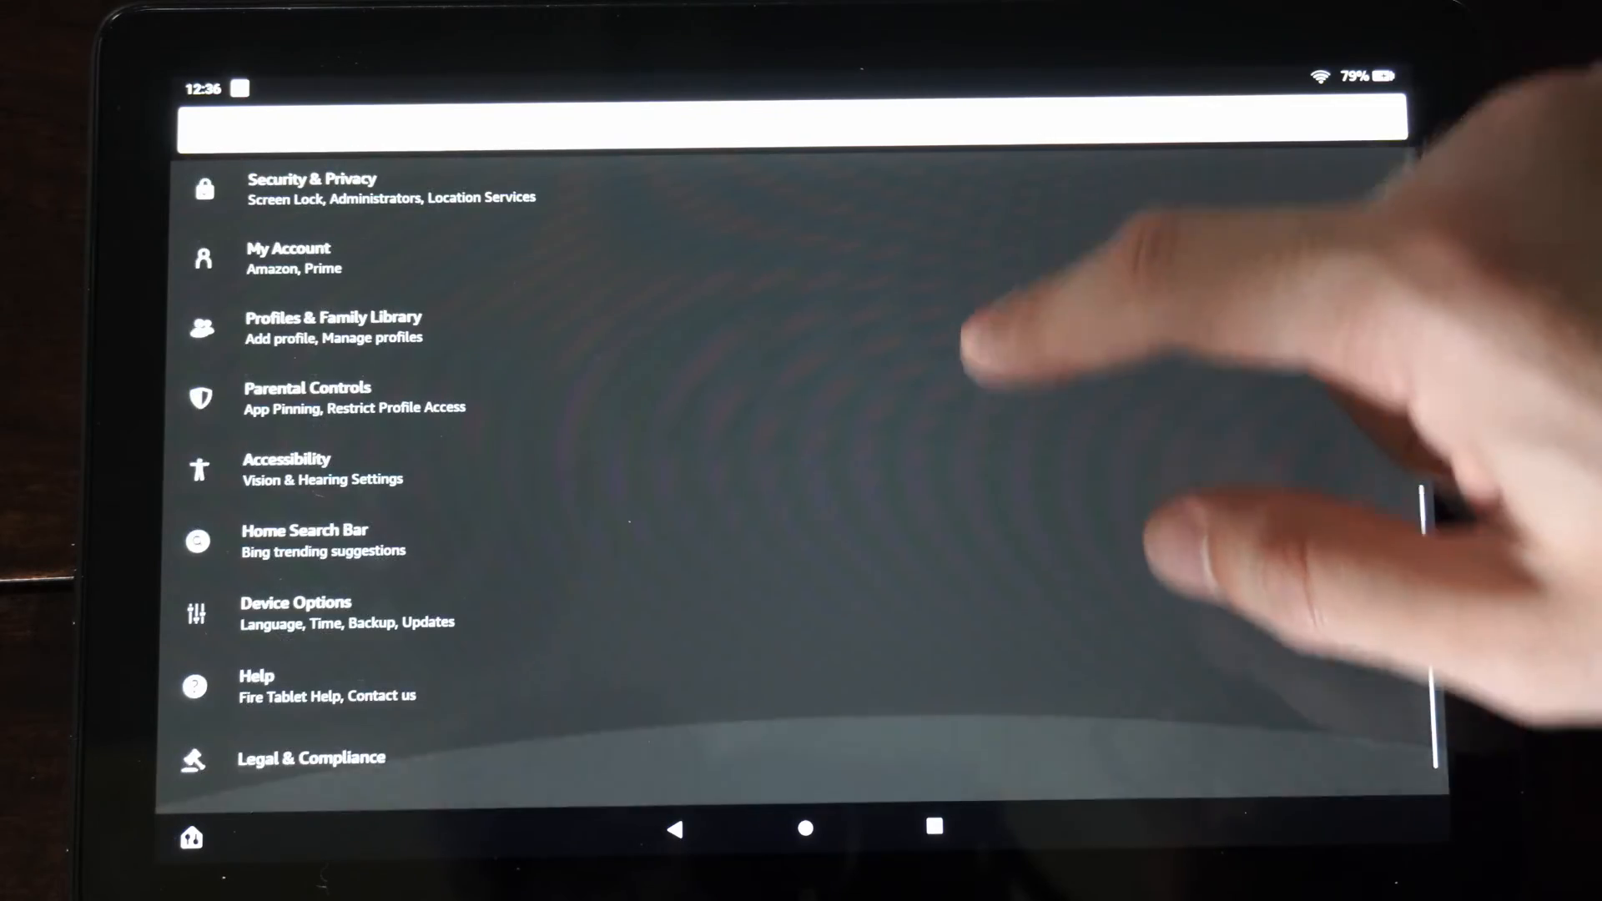
Turn on 'Allow from this source' for Silk Browser under Security & Privacy > Apps from Unknown Sources.
left_click(313, 188)
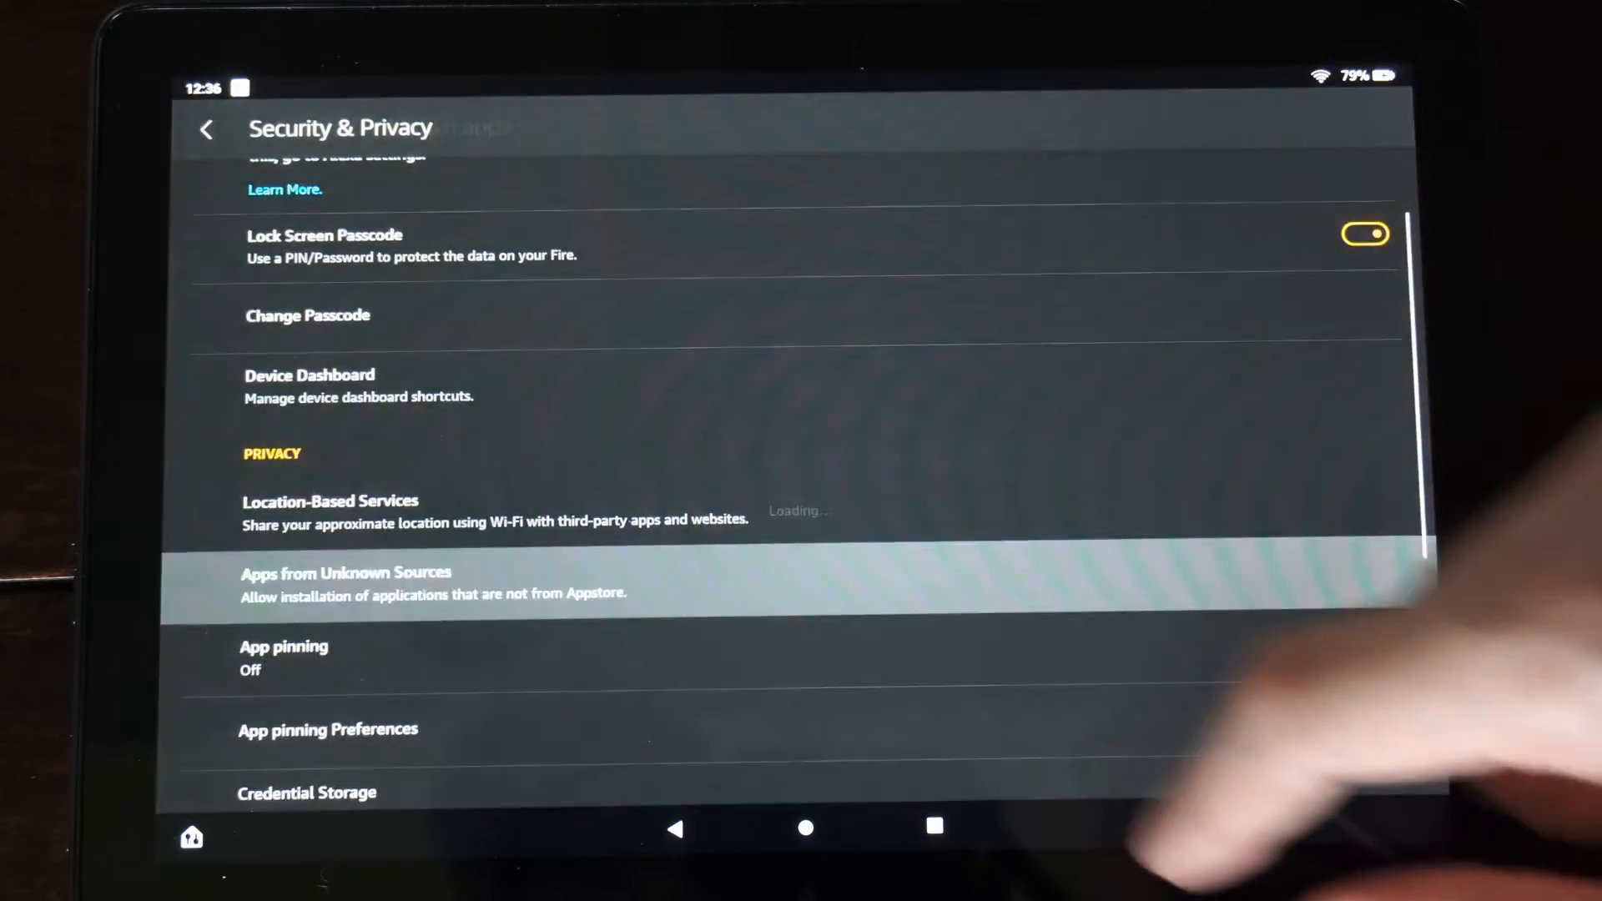
left_click(346, 582)
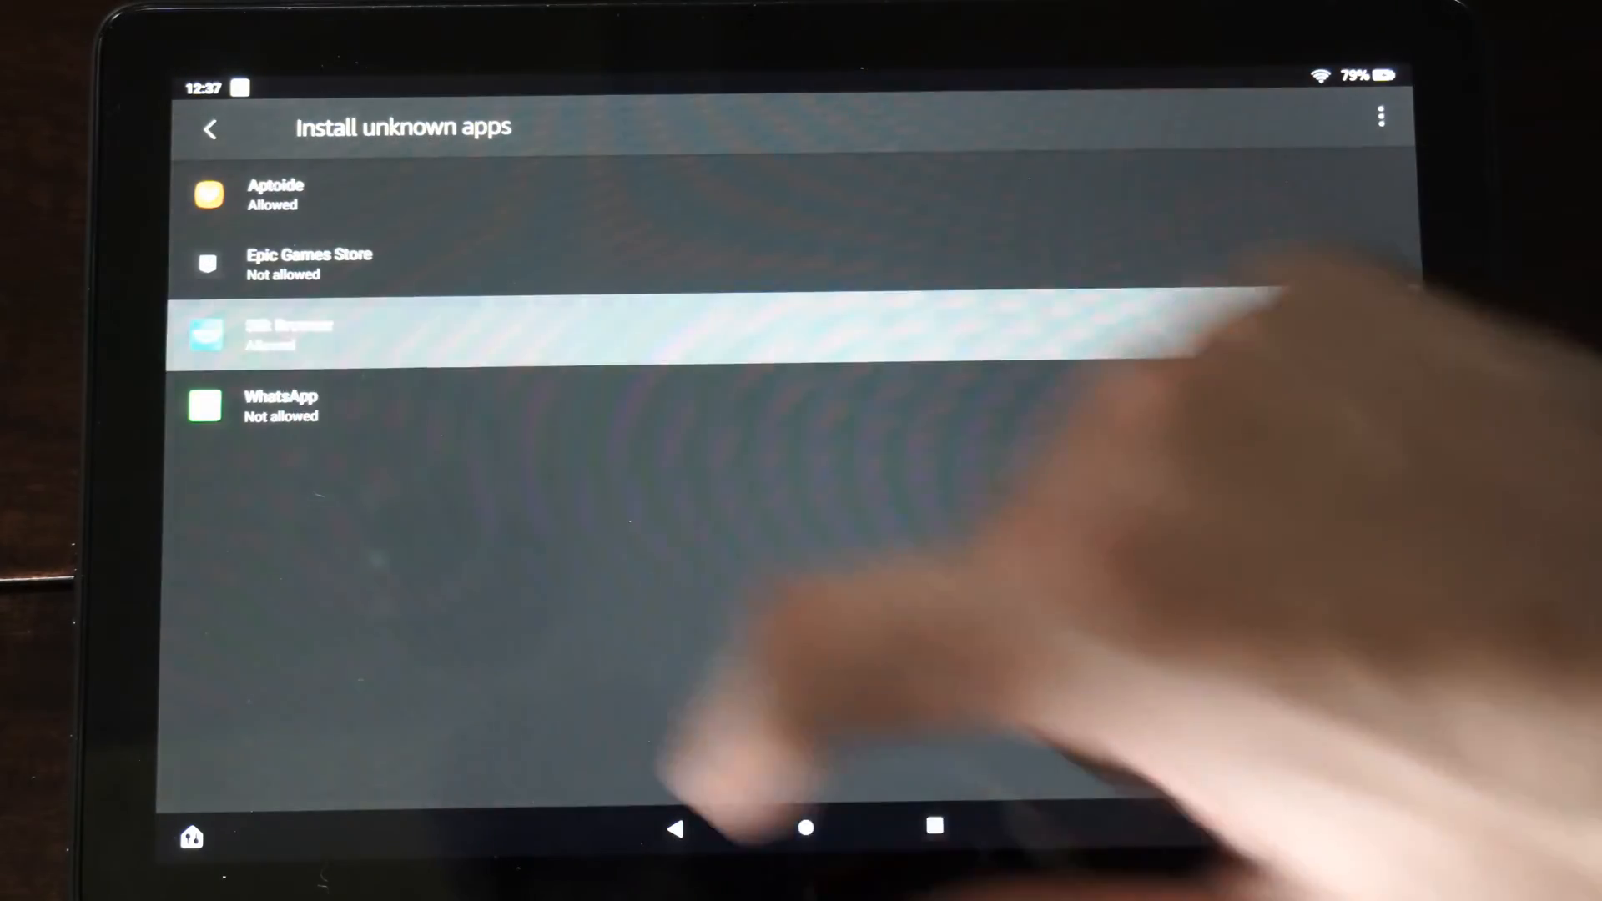
left_click(289, 333)
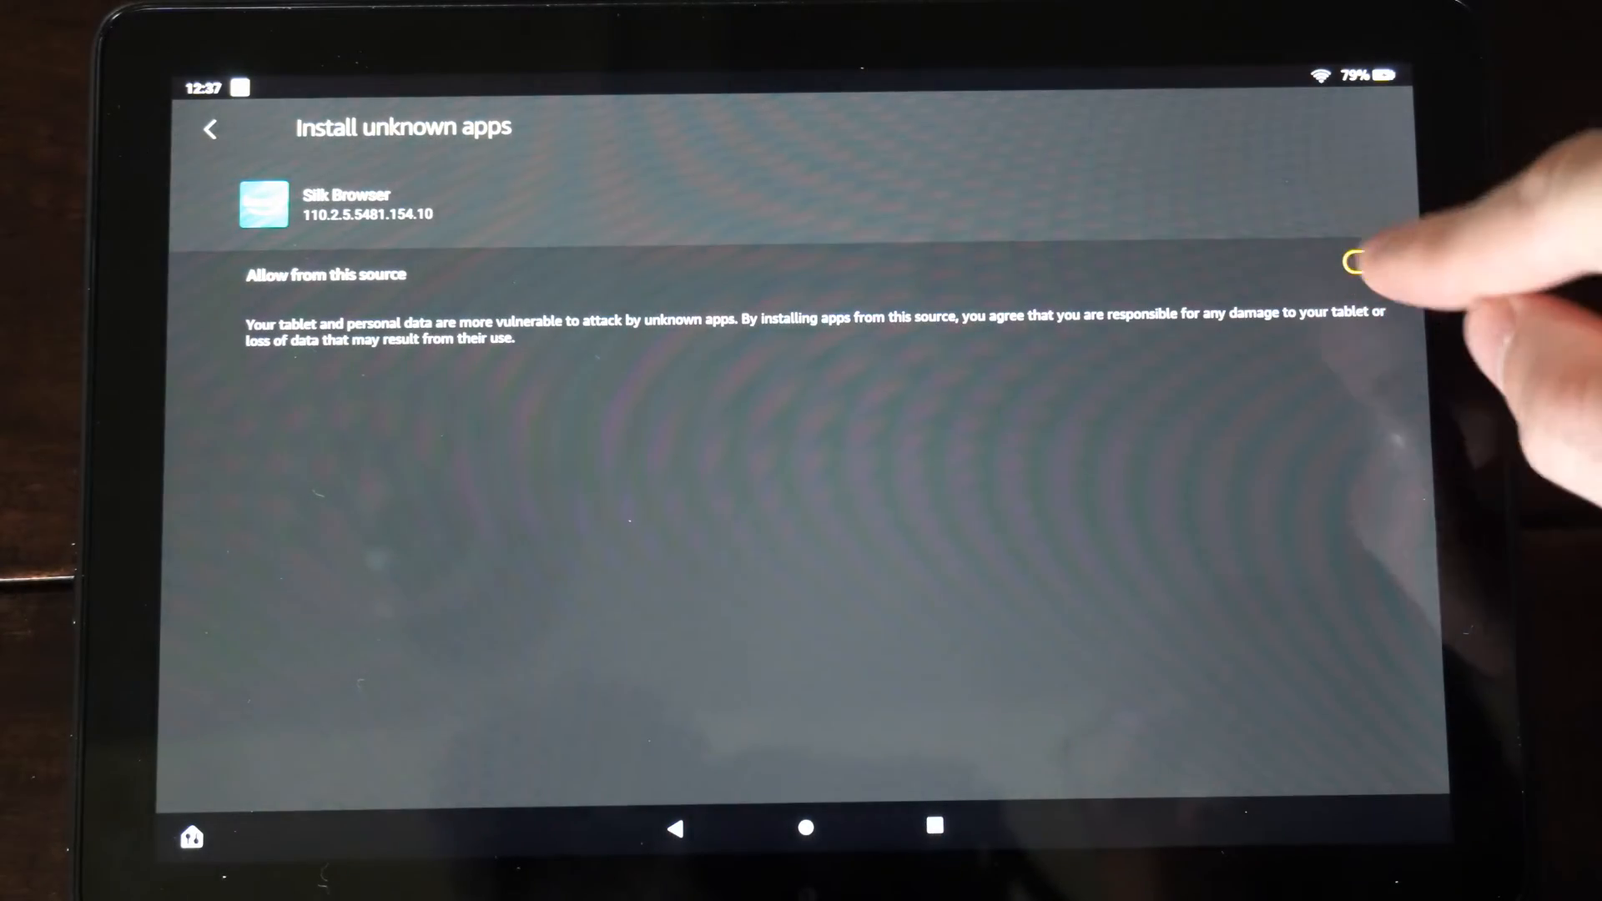
left_click(1367, 262)
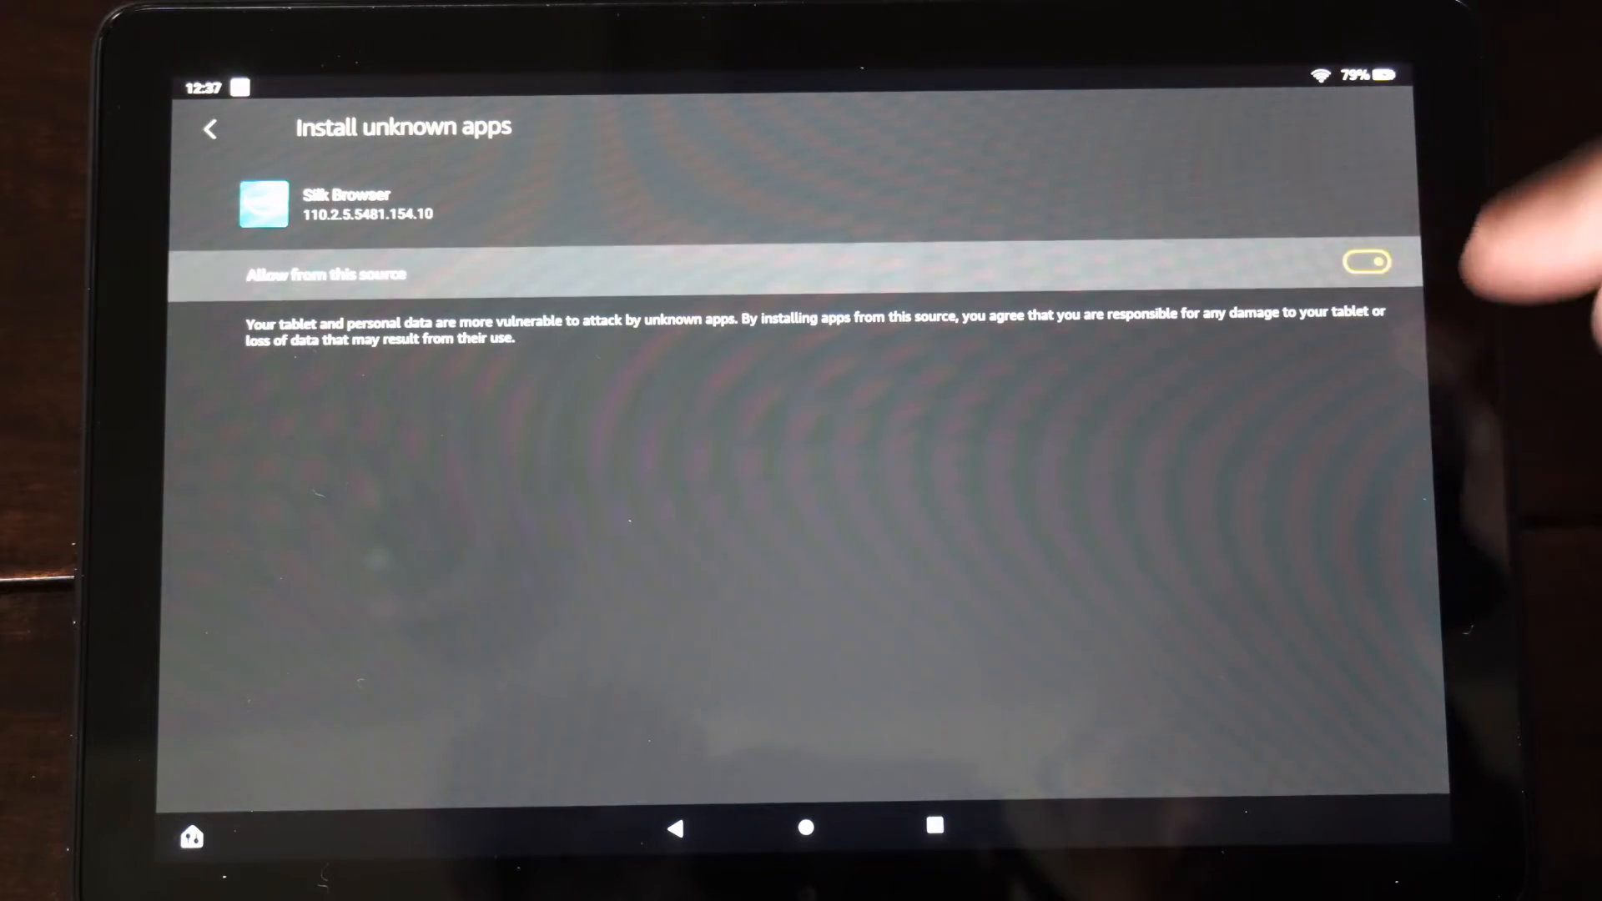
left_click(806, 828)
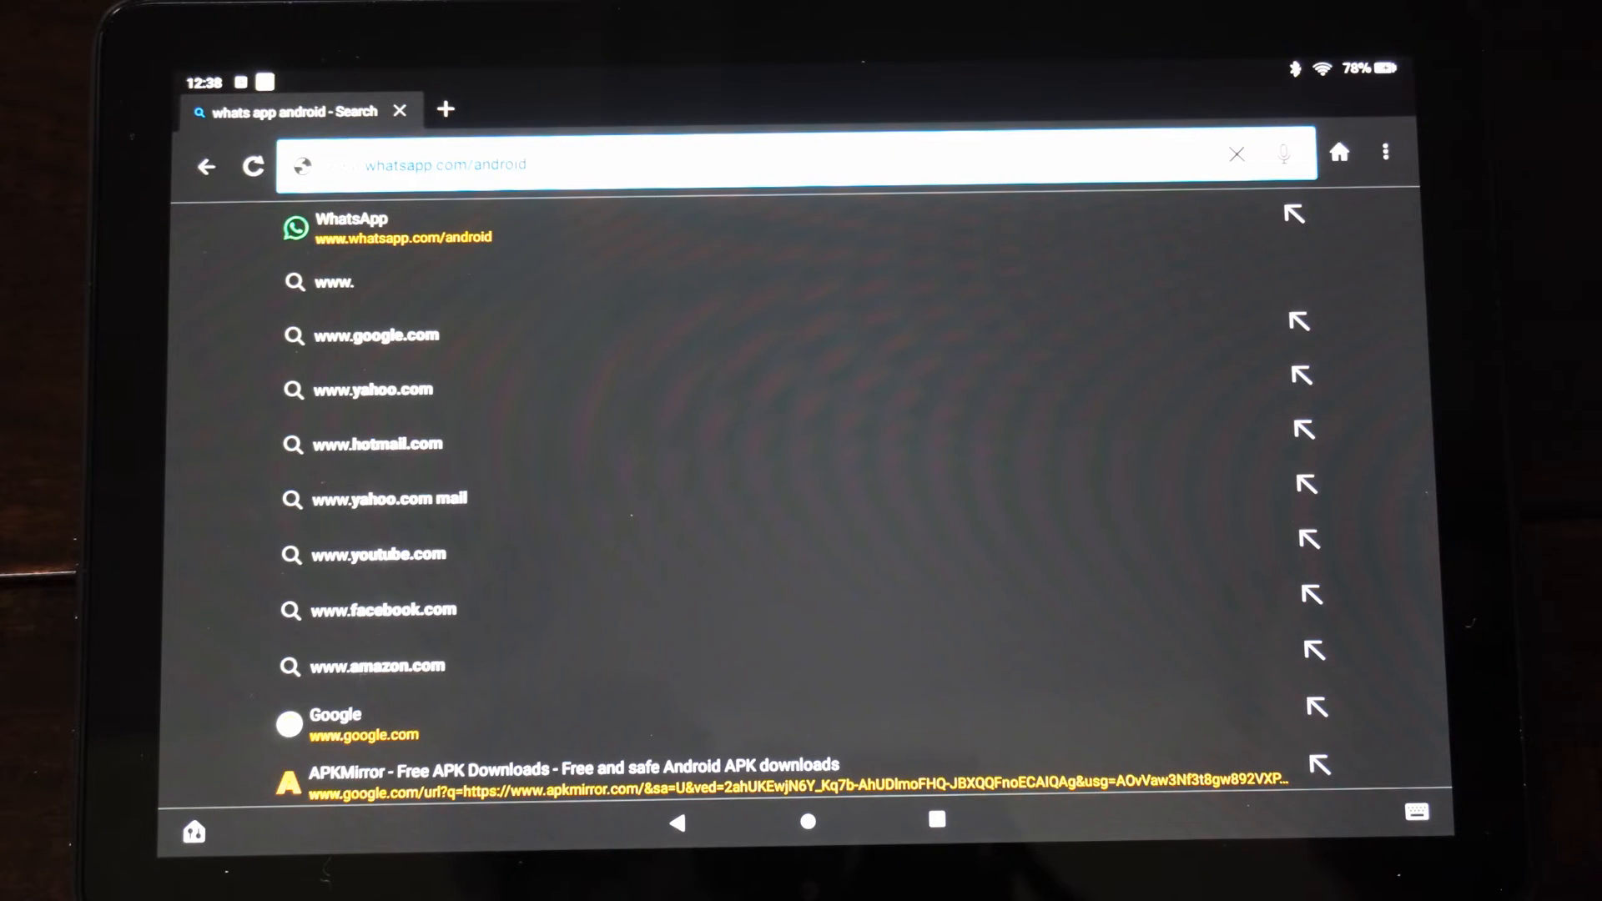
Load whatsapp.com/android and scroll to the Package installer download link for WhatsApp.apk.
left_click(389, 227)
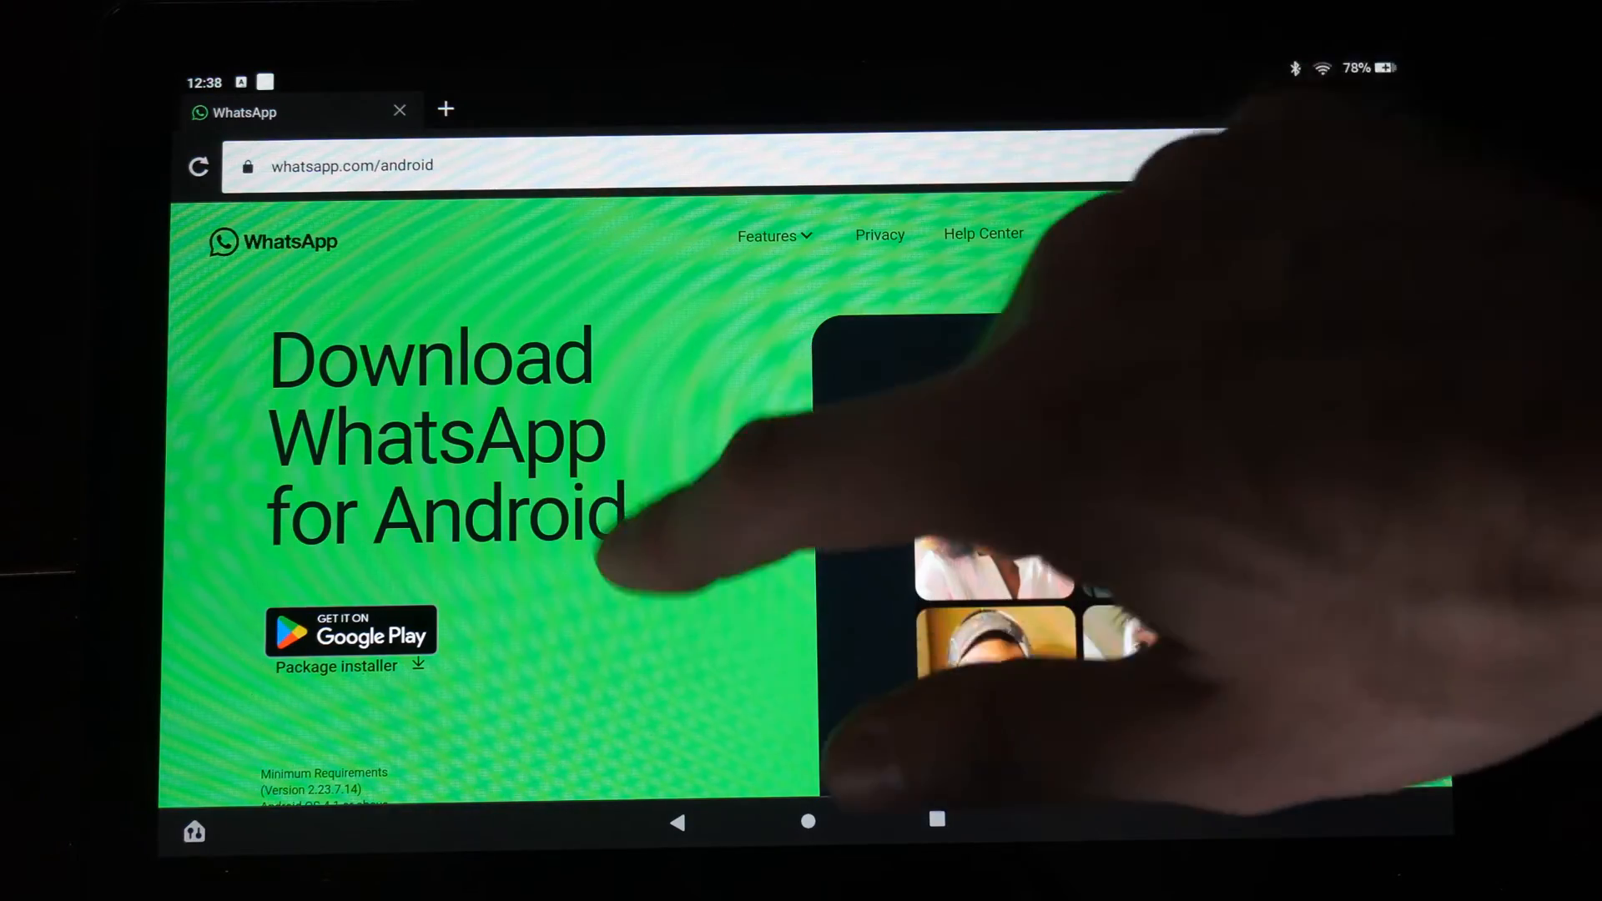
scroll("down", 3)
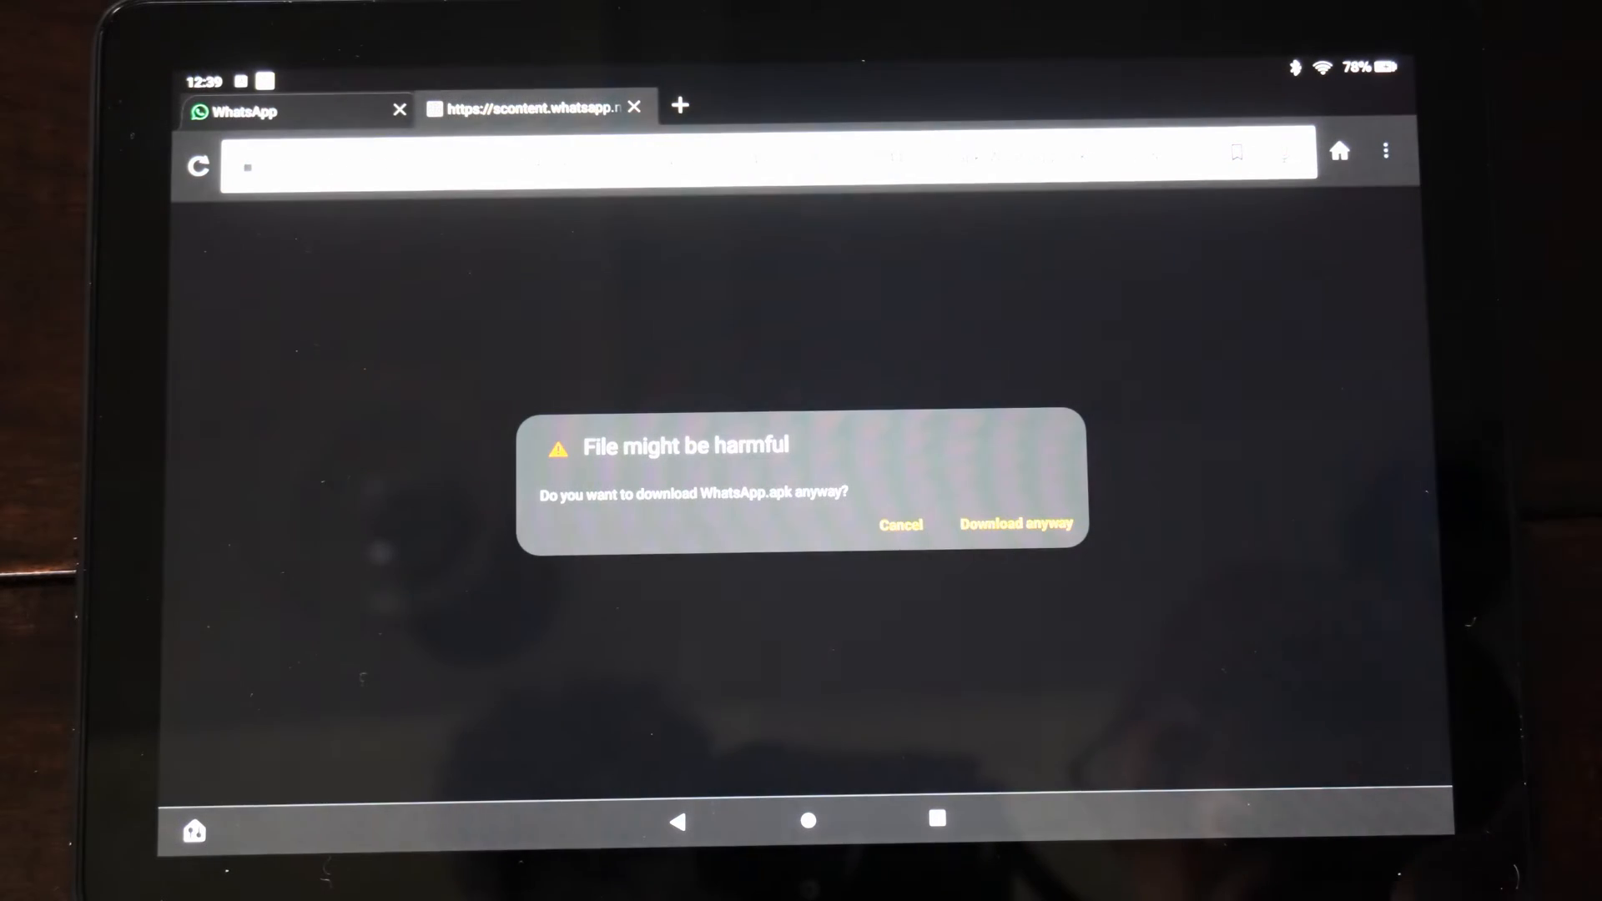
Choose 'Download anyway' on the harmful-file warning and reveal the completed WhatsApp.apk notification.
left_click(1019, 523)
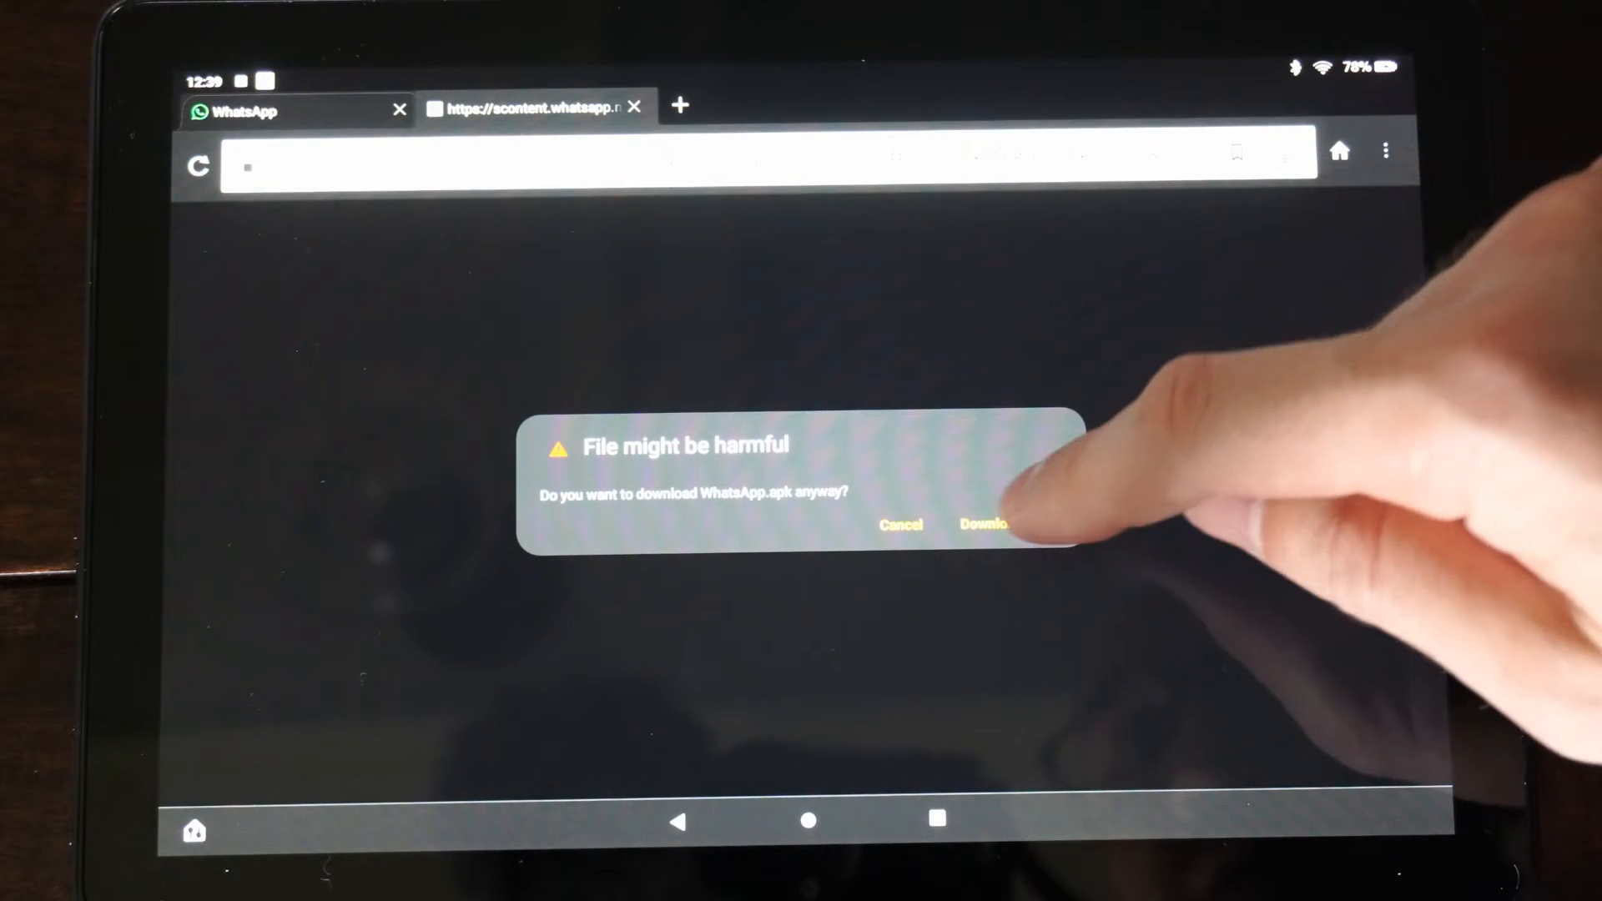
left_click(987, 524)
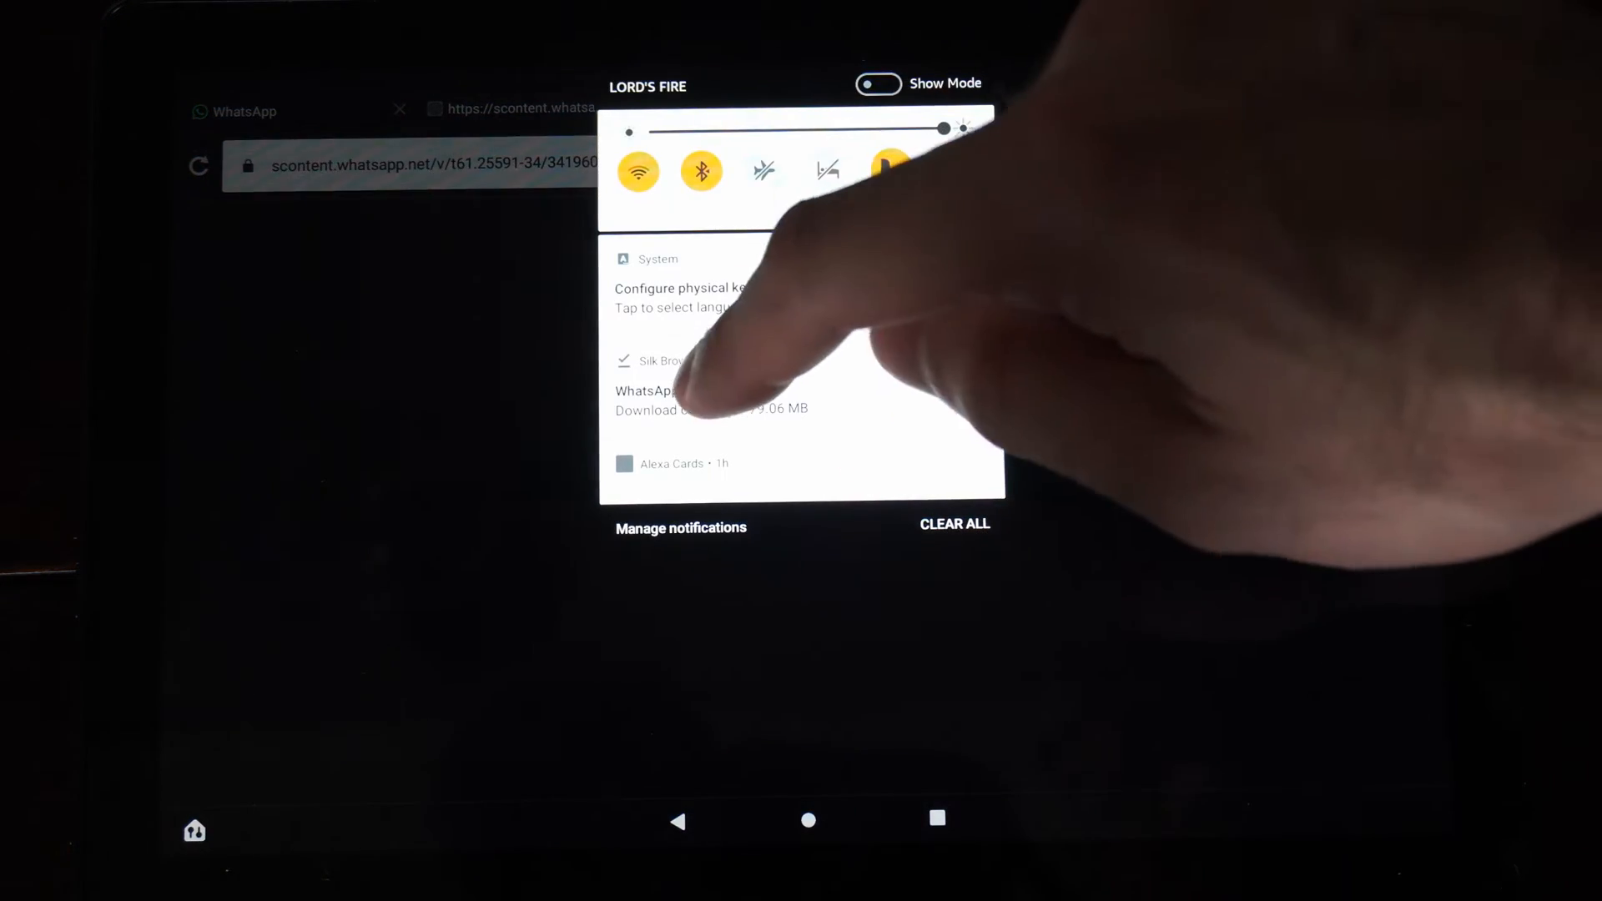
Install the downloaded WhatsApp.apk update and dismiss the 'App not installed' result with Done.
left_click(675, 399)
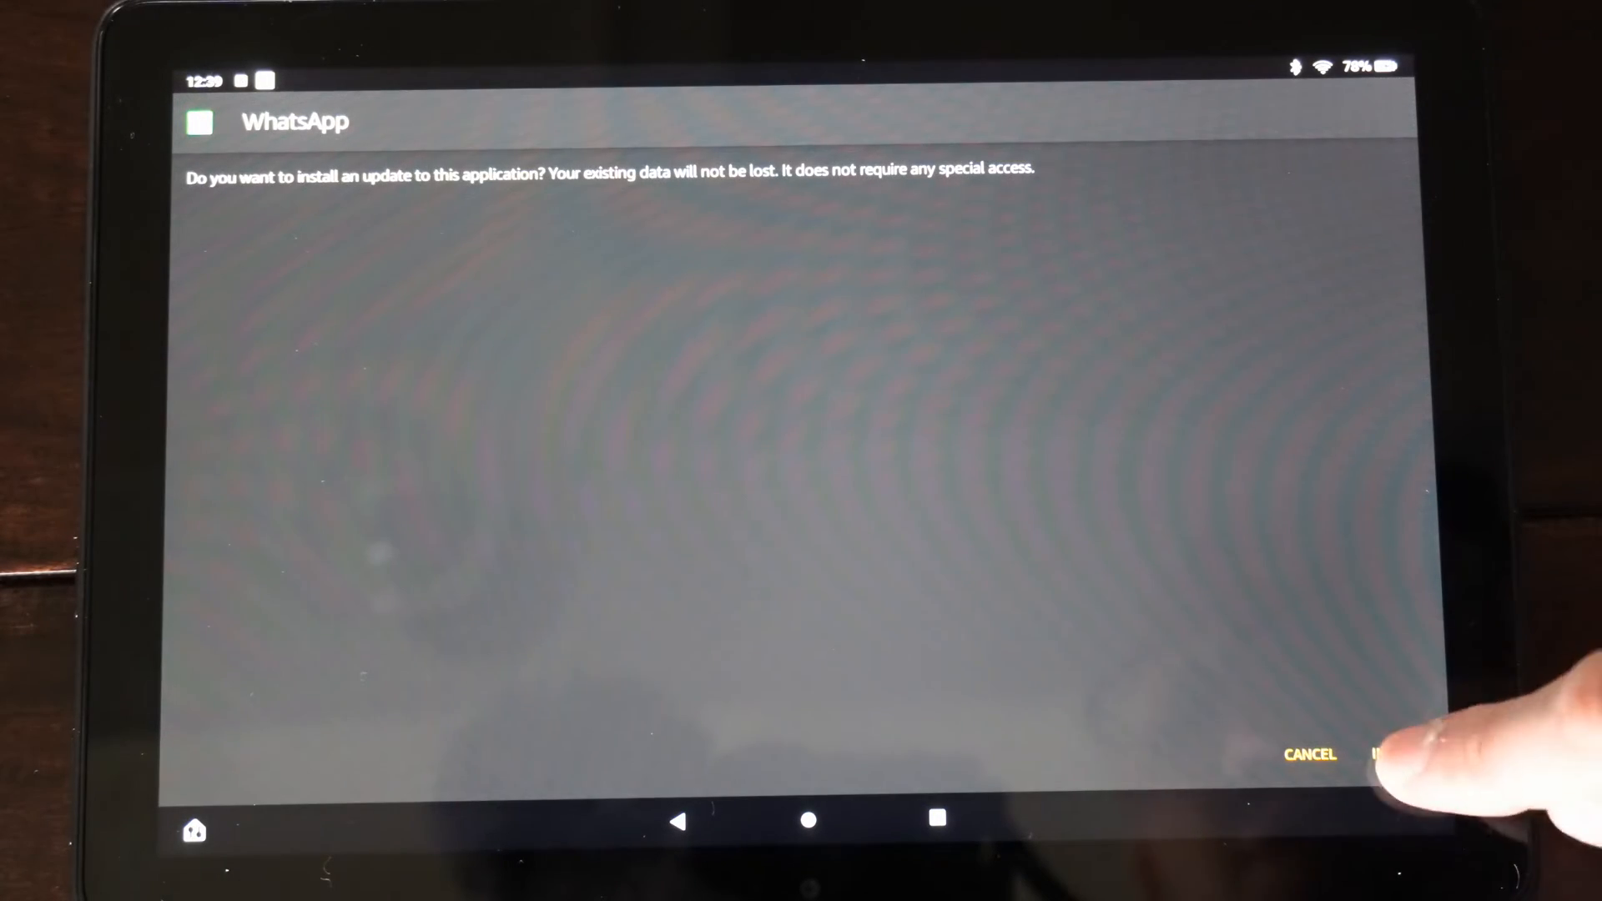
left_click(1410, 755)
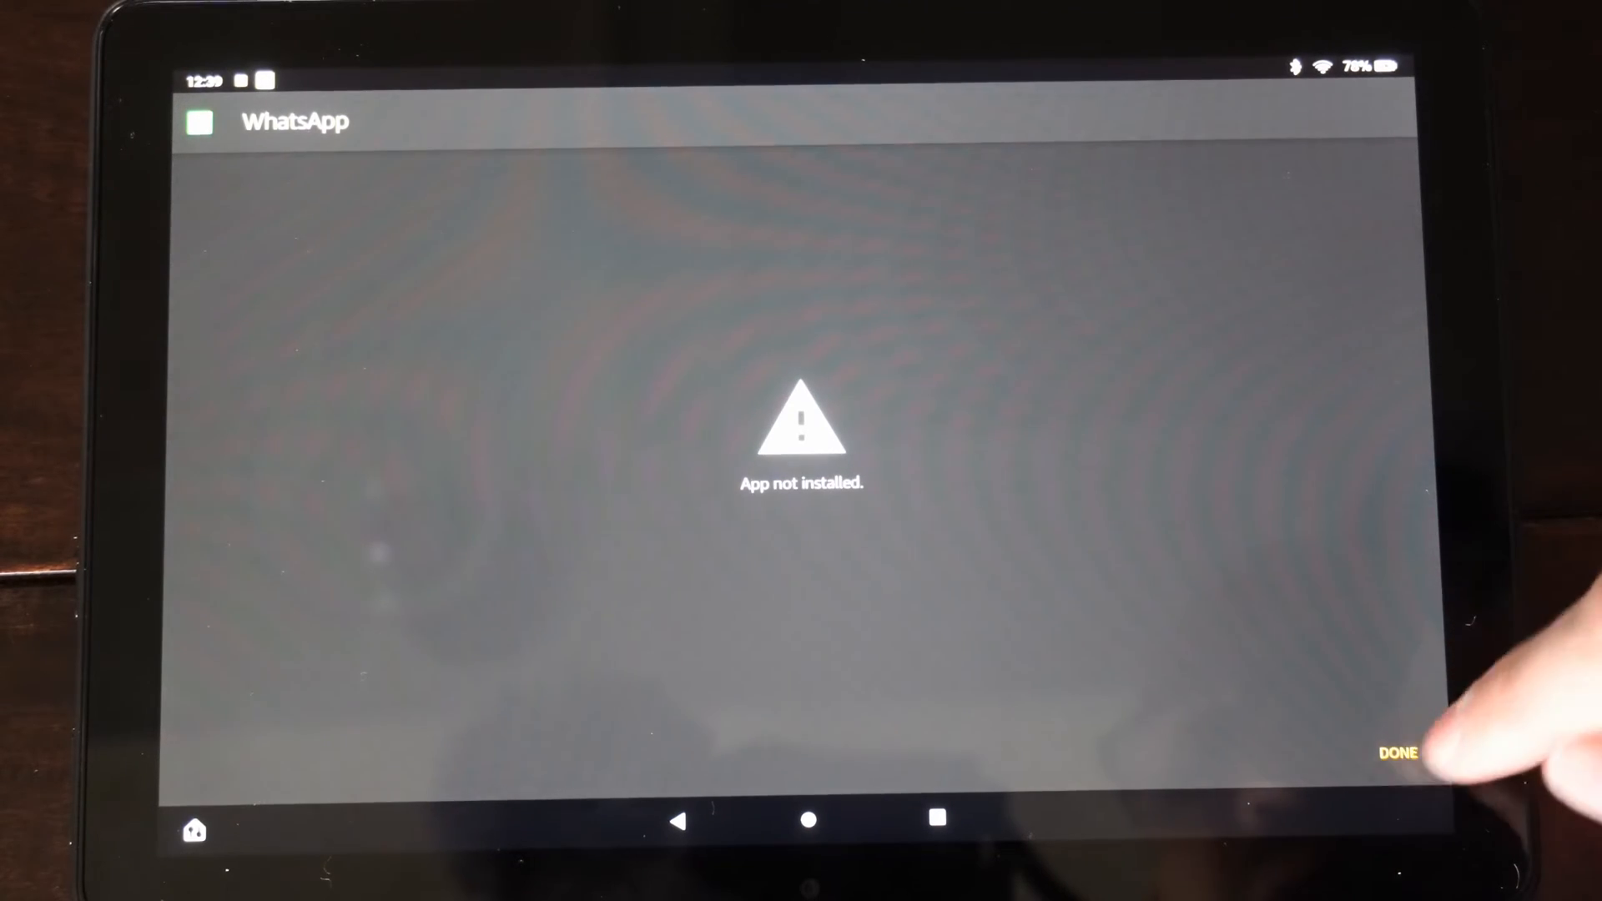
left_click(1399, 753)
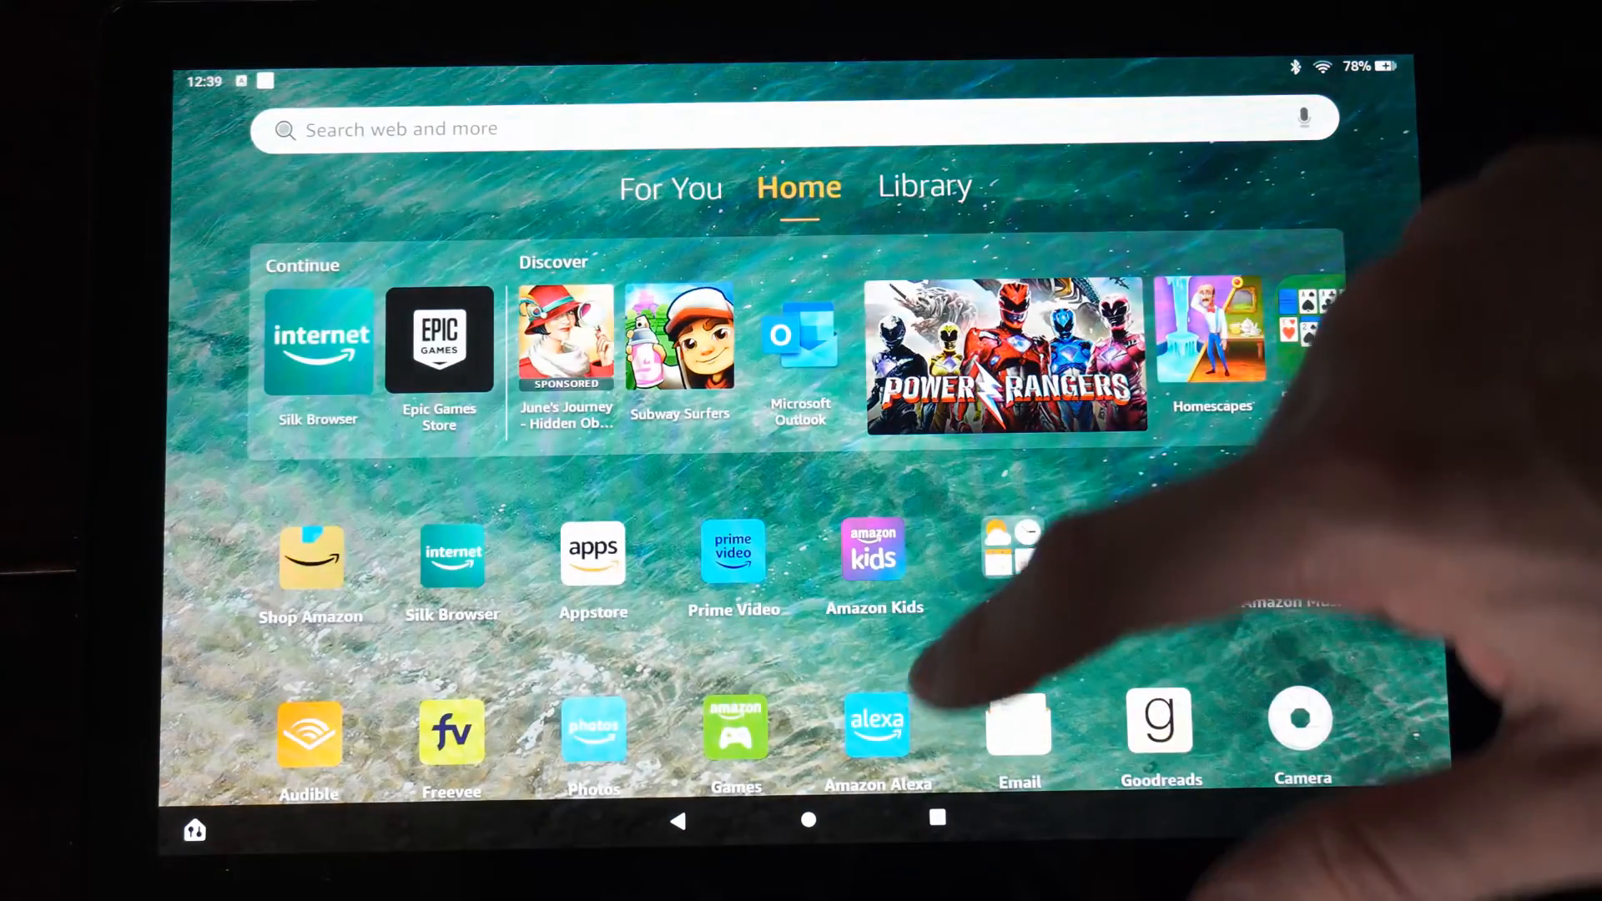
Show the window options for the Settings card with Silk Browser's Install unknown apps permission in Recents.
scroll("down", 3)
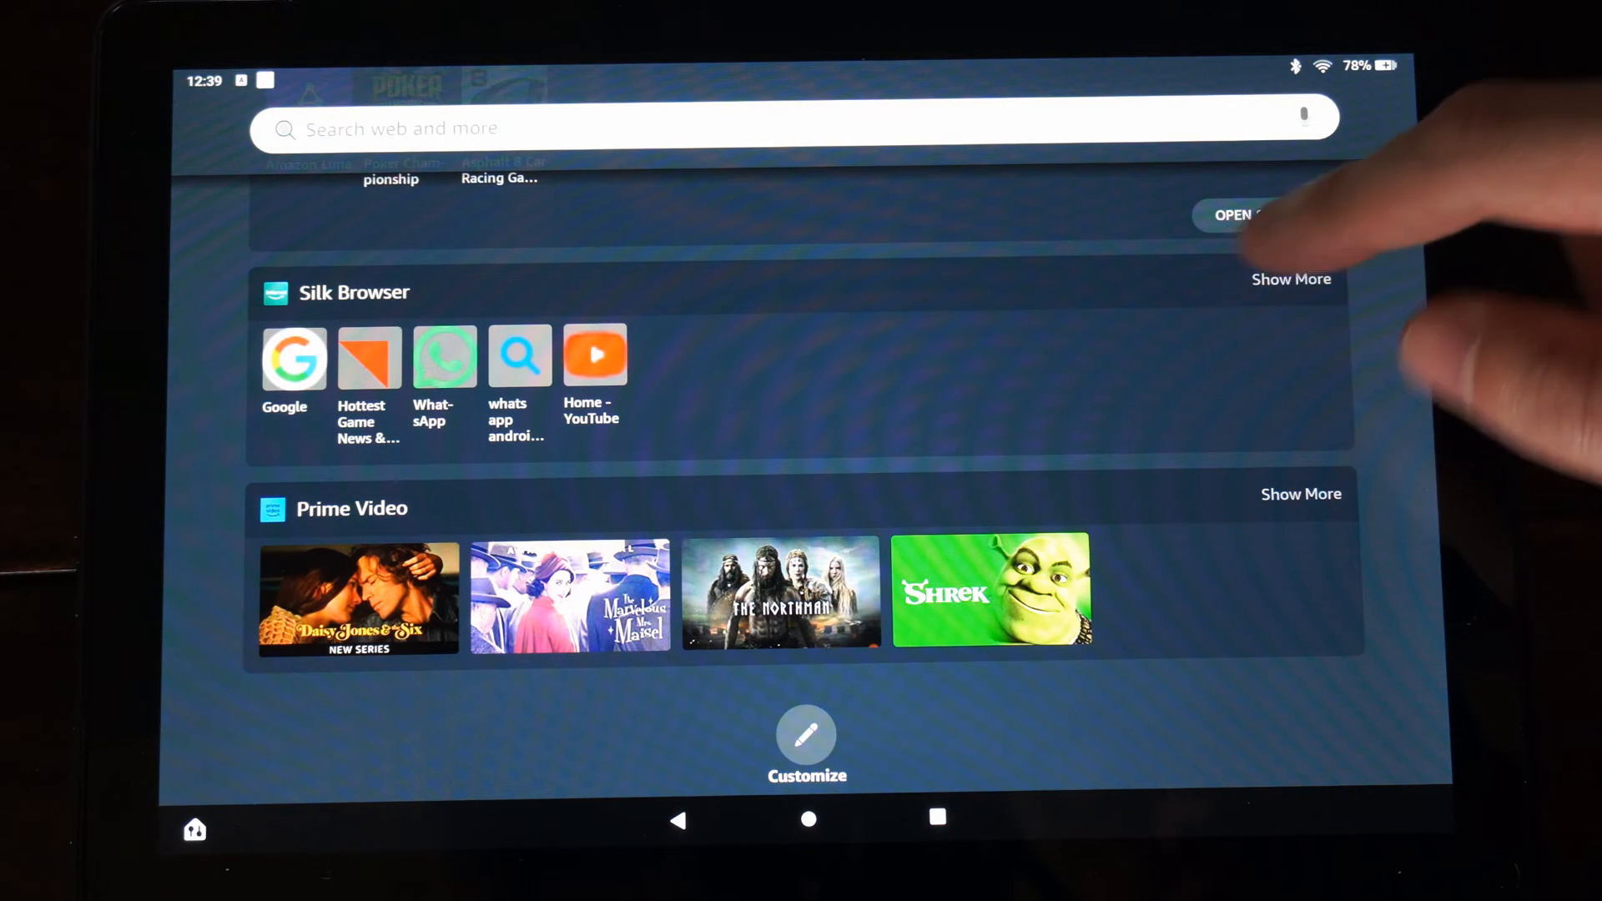
left_click(923, 186)
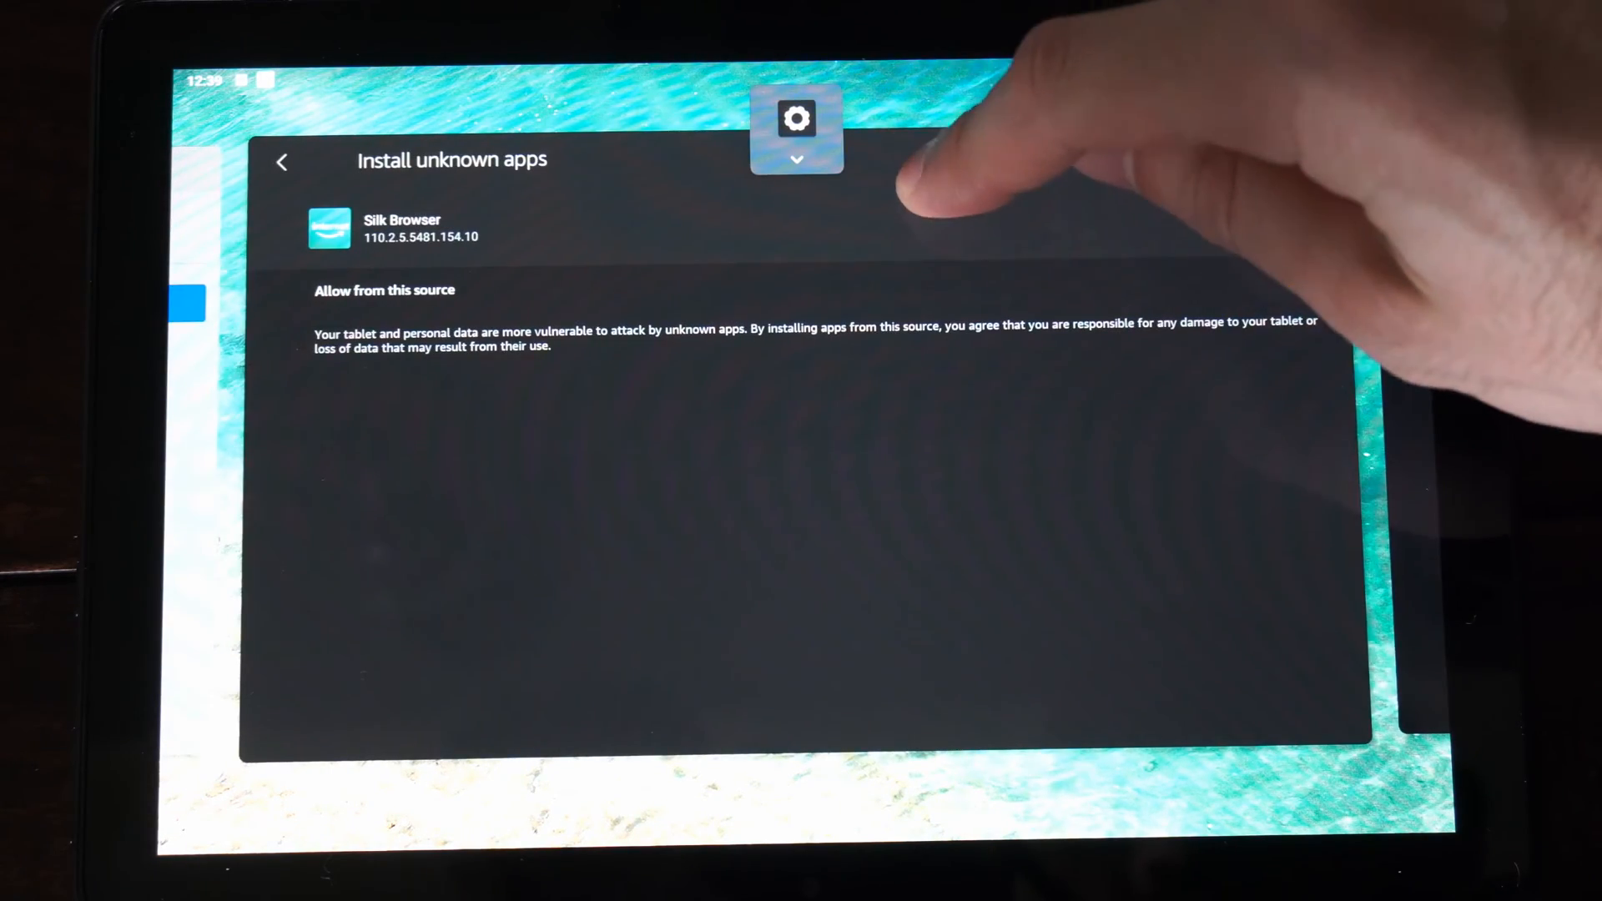
left_click(1369, 252)
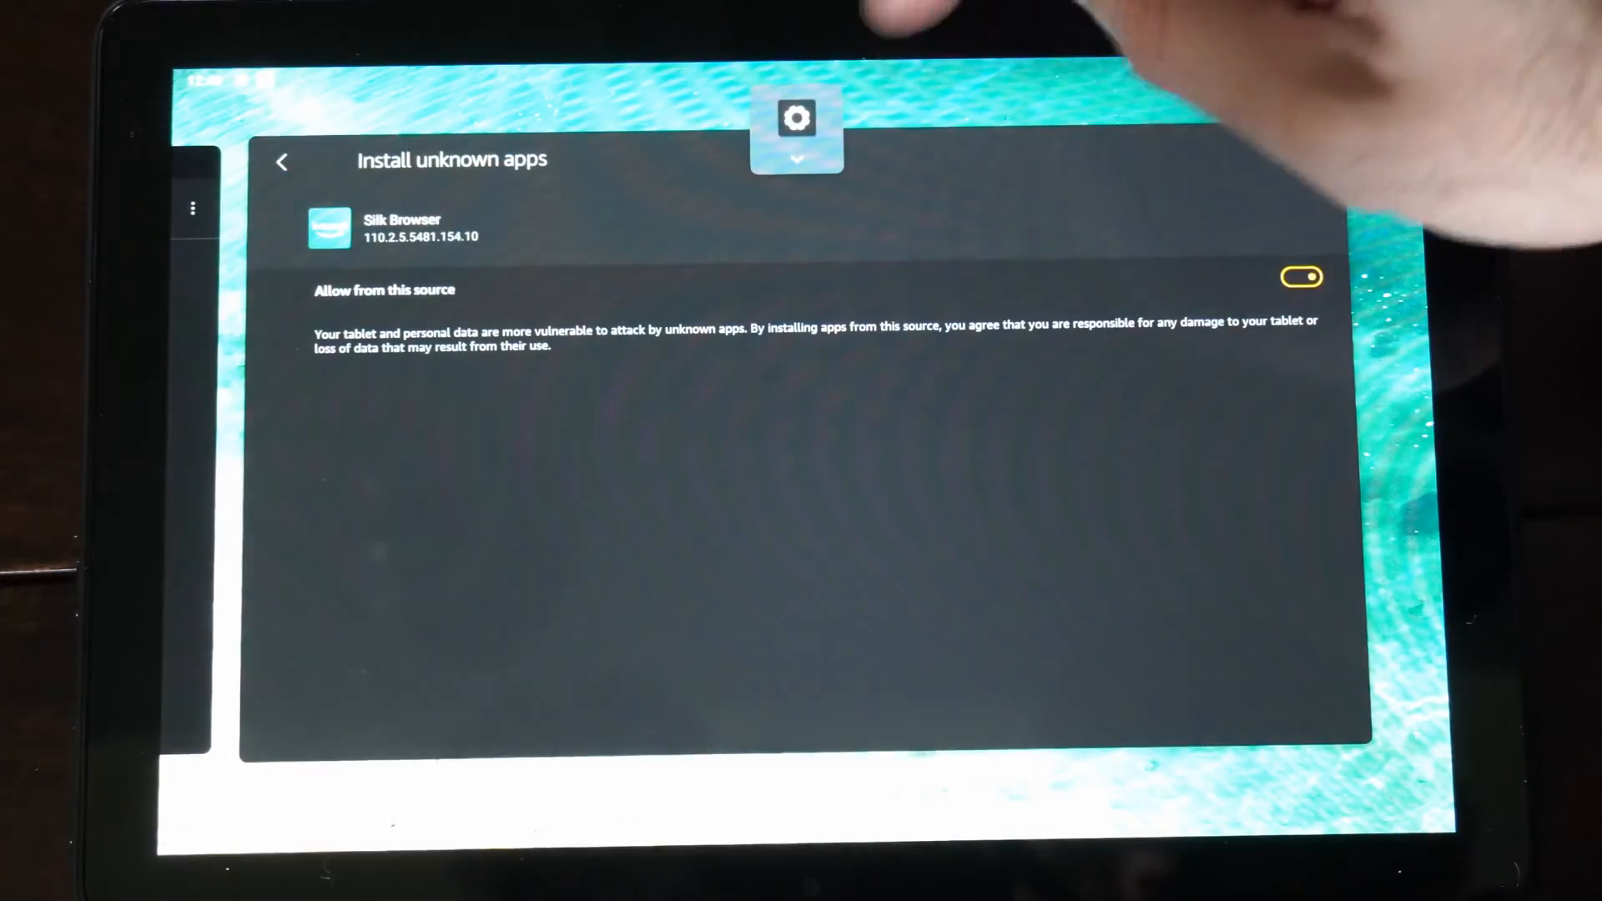
left_click(796, 117)
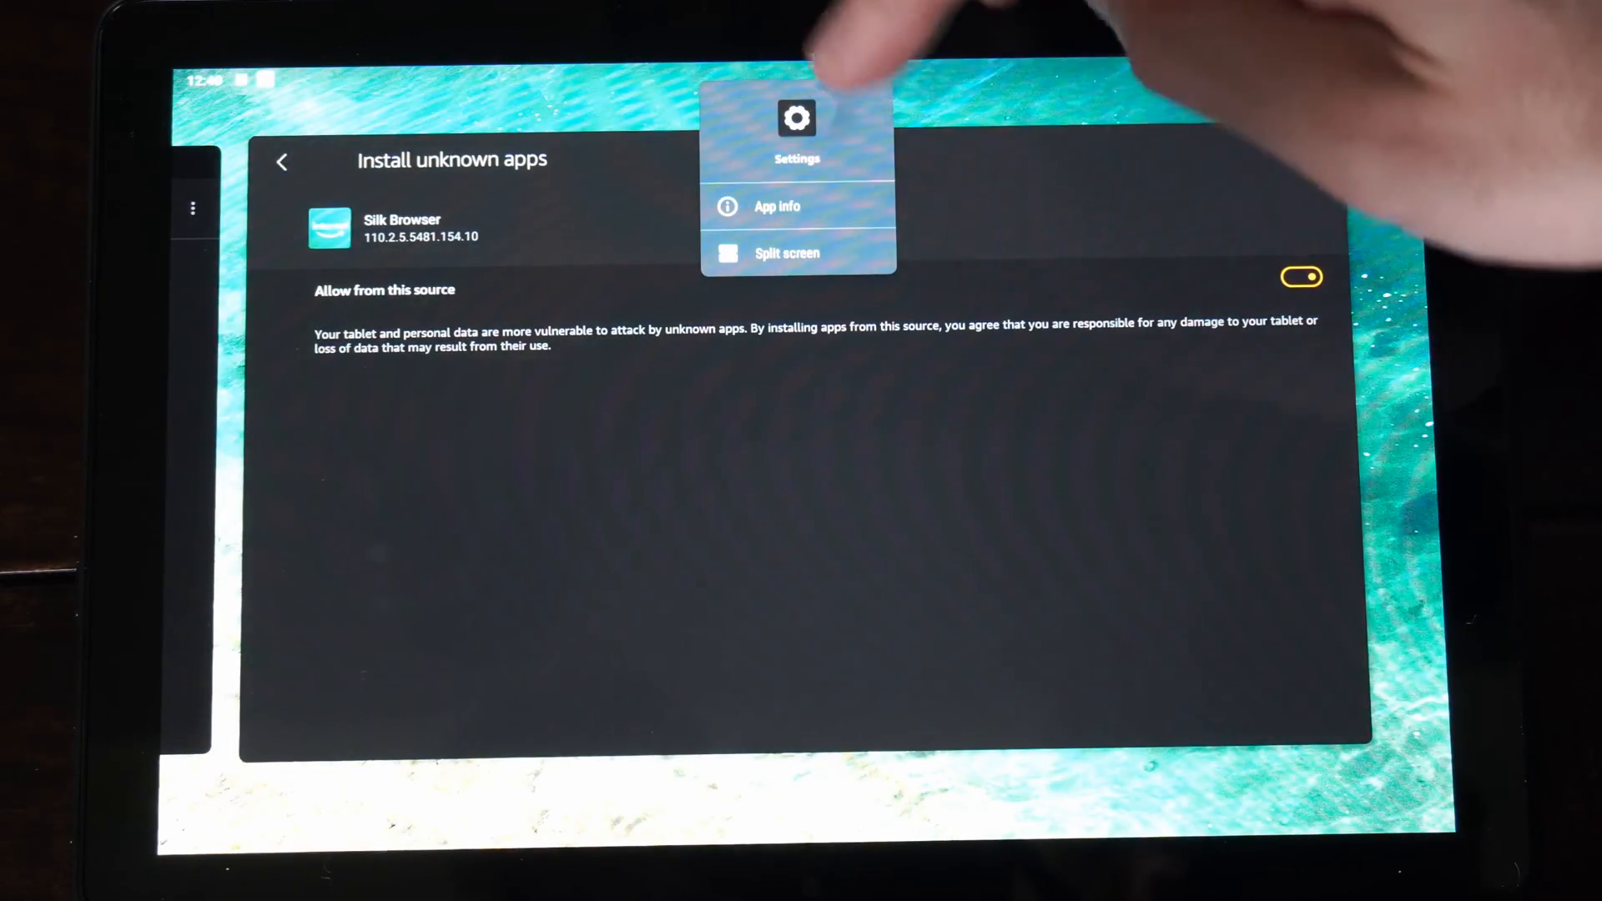